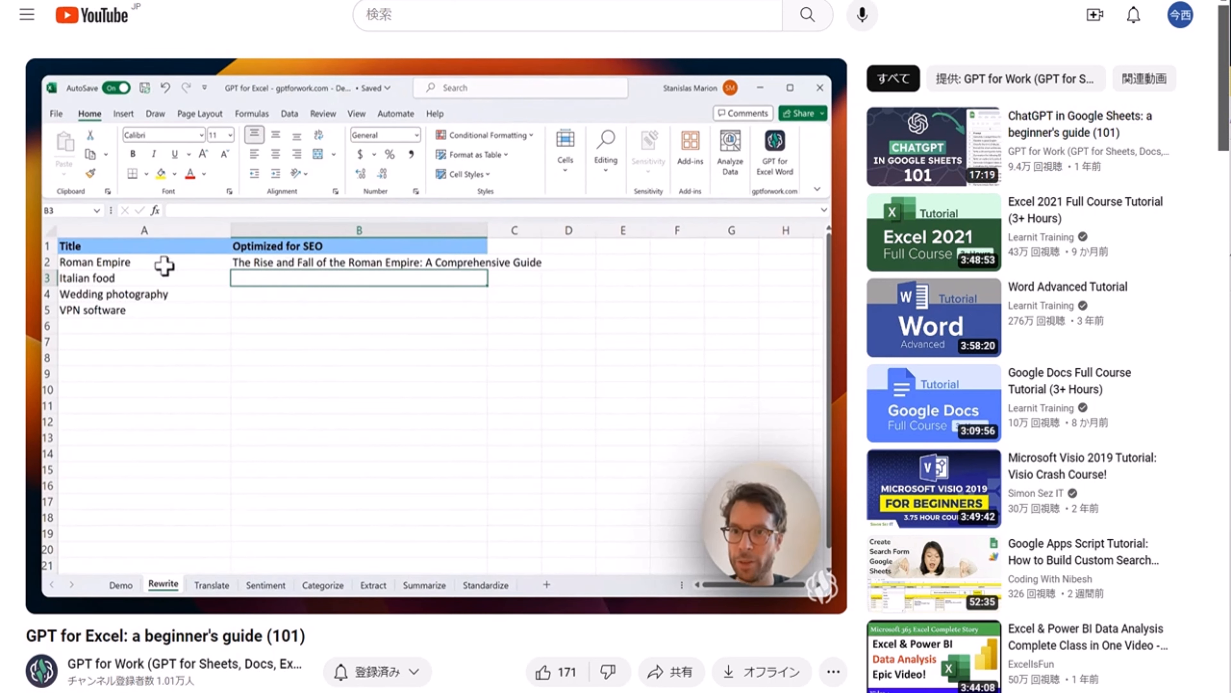
pyautogui.moveTo(291, 263)
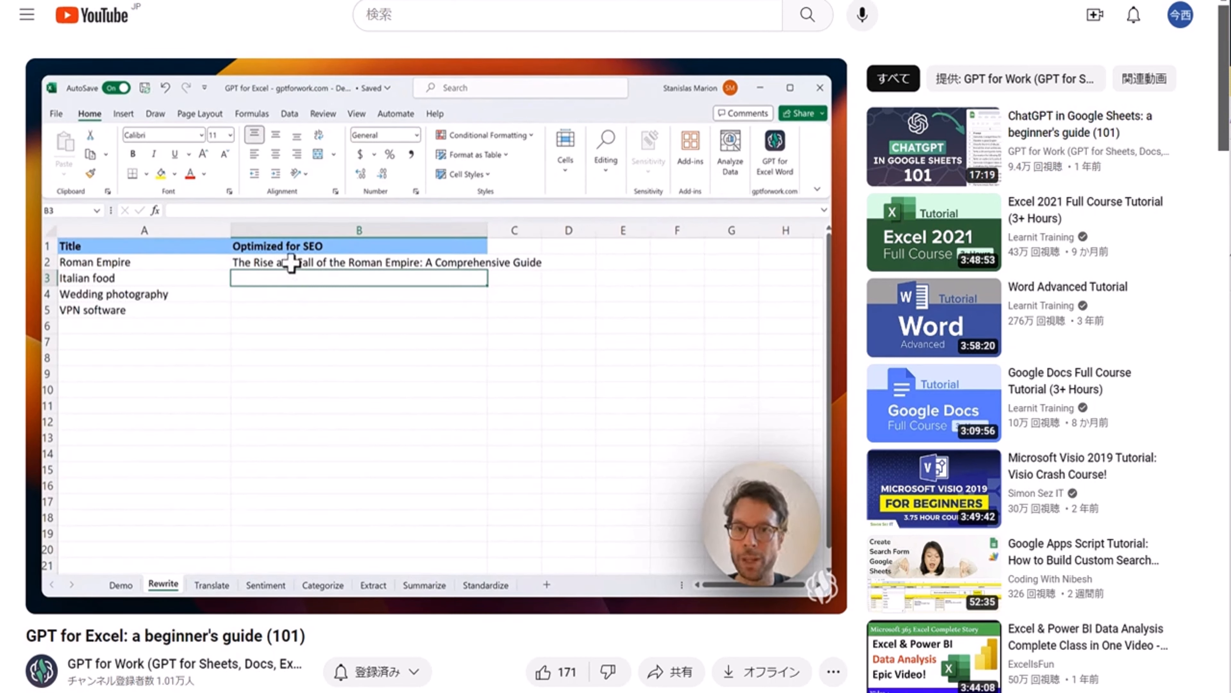
pyautogui.moveTo(313, 267)
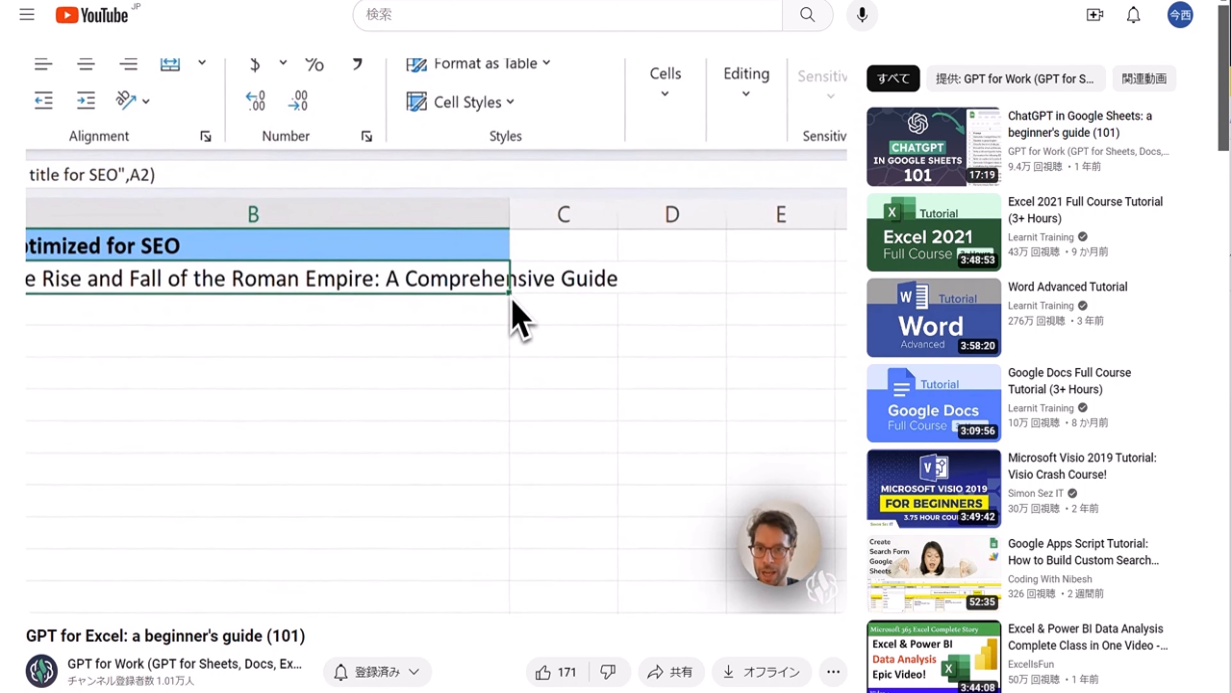
pyautogui.moveTo(355, 321)
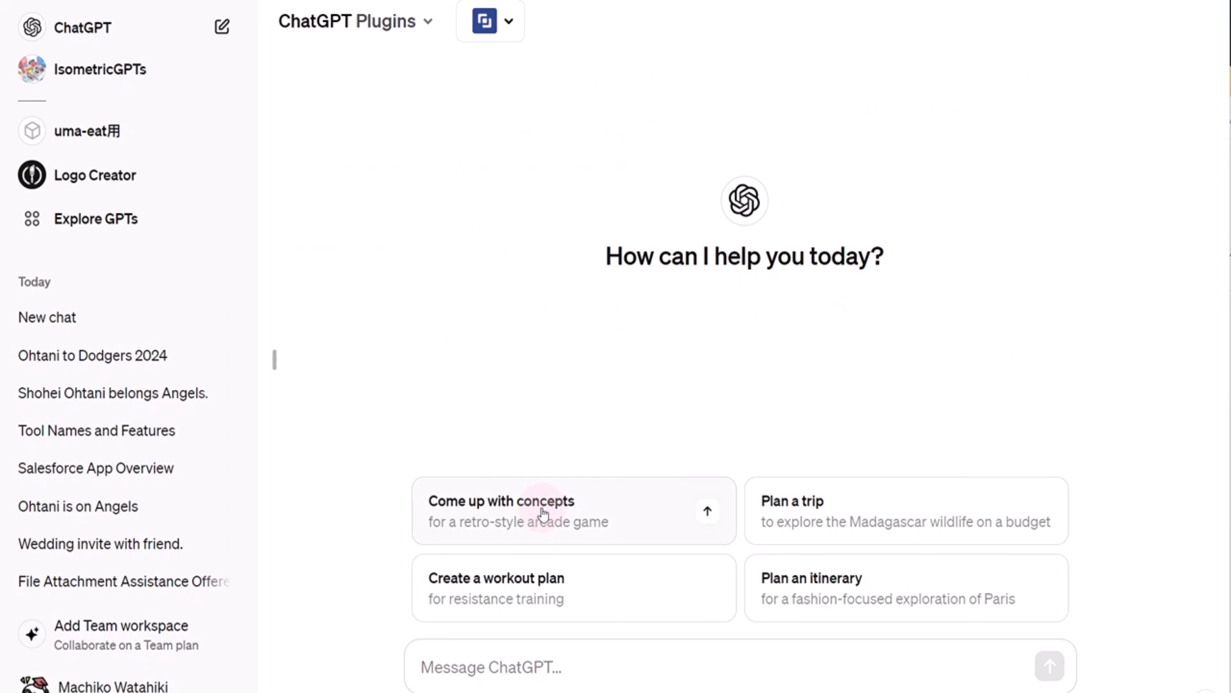
pyautogui.moveTo(524, 599)
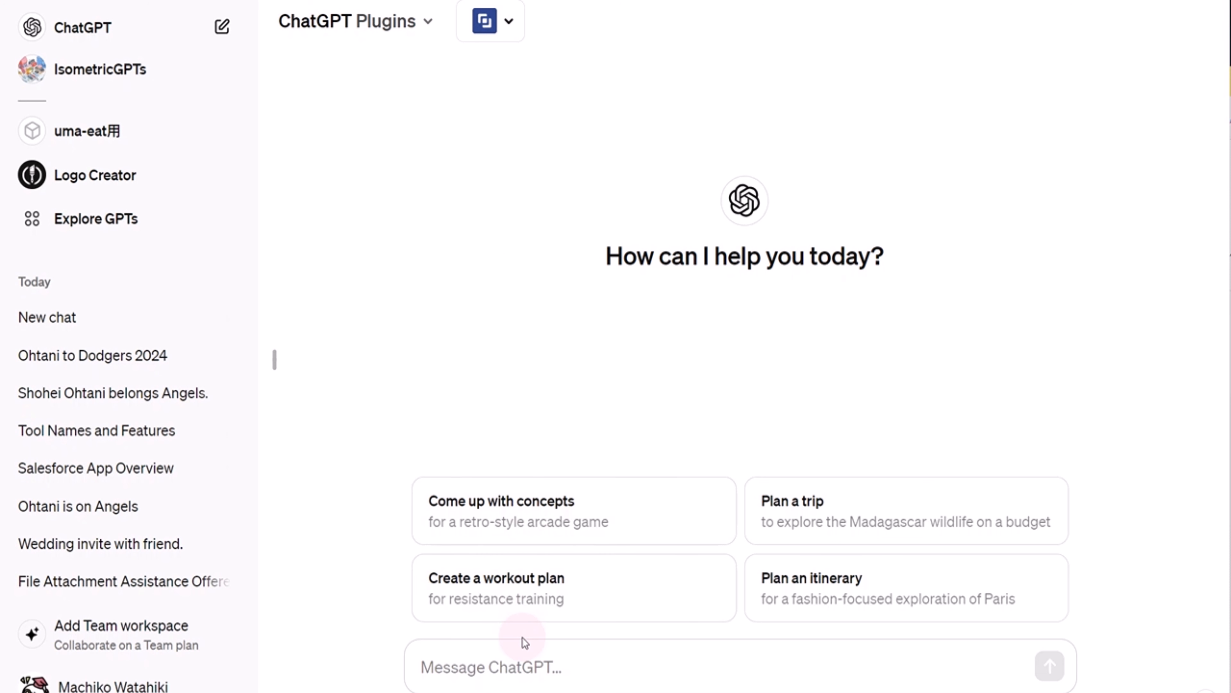
# - Send 'Please summarize this video.' with the YouTube watch link RHcyso5pQ0g
pyautogui.click(559, 676)
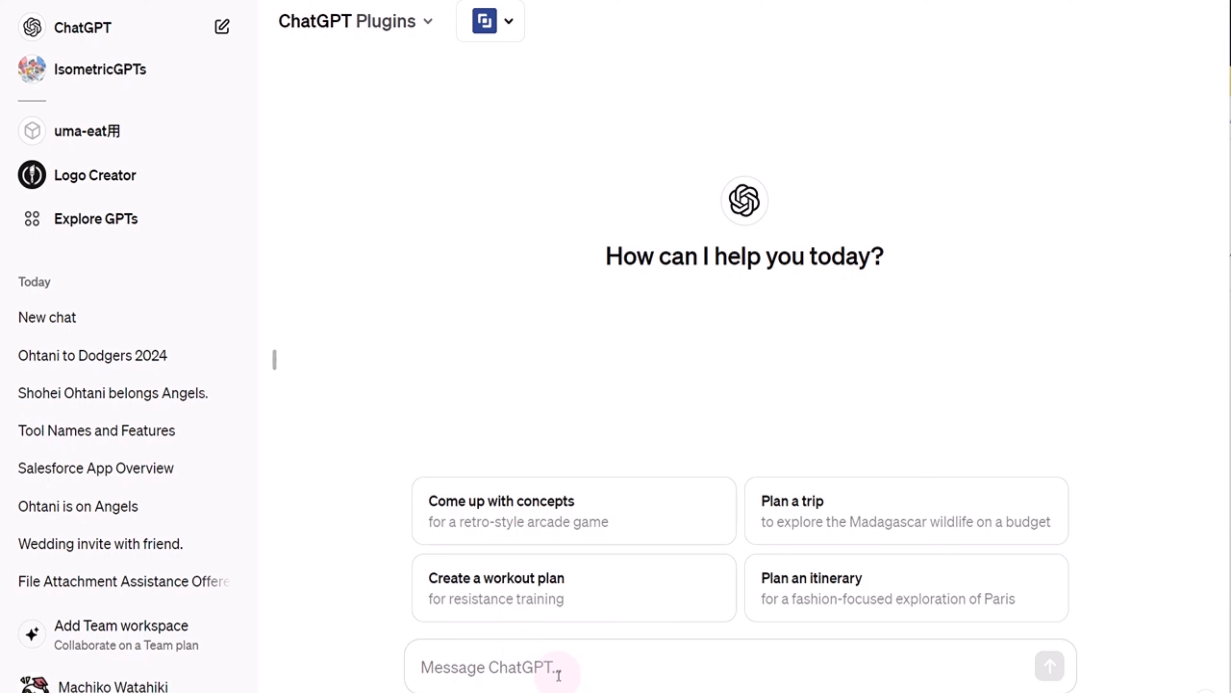
pyautogui.write('Please summarize this video. https://www.youtube.com/watch?v=RHcyso5pQ0g')
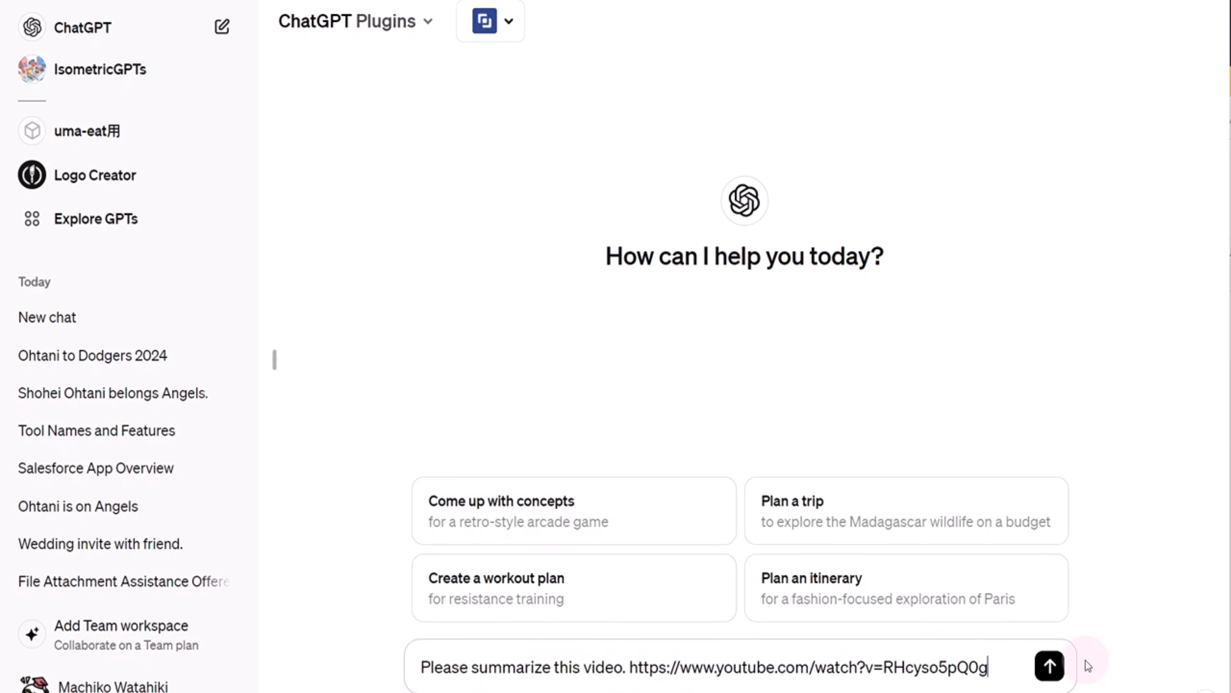
pyautogui.click(1051, 667)
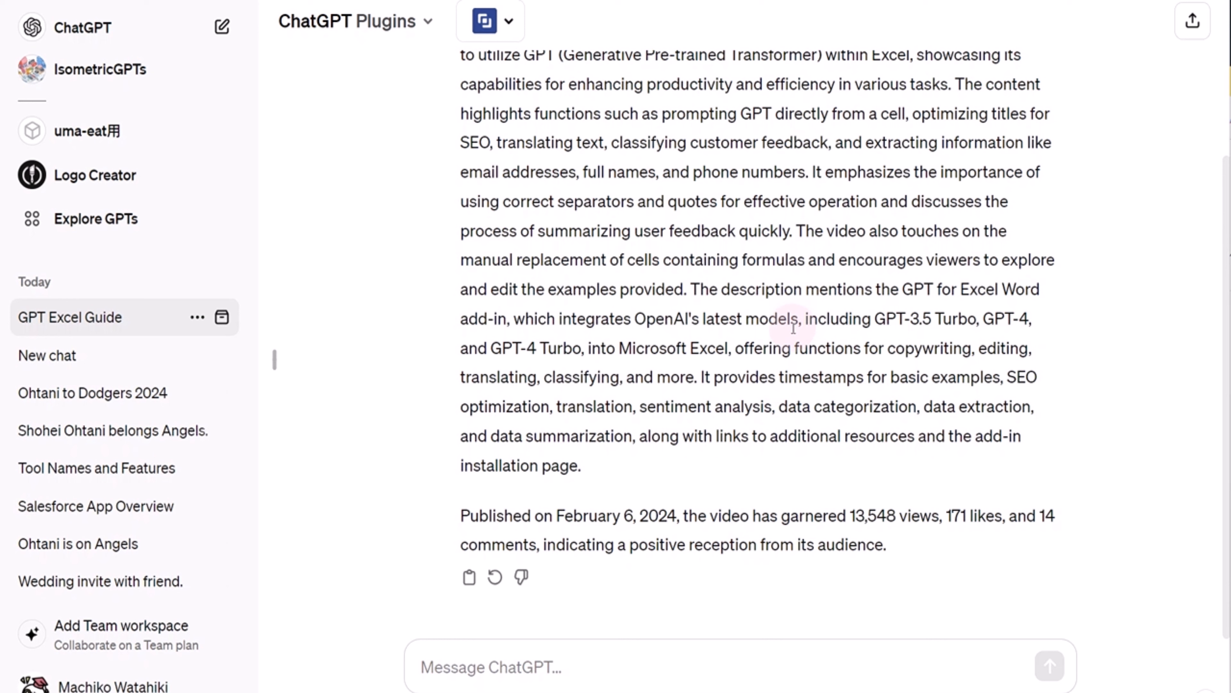
pyautogui.moveTo(760, 350)
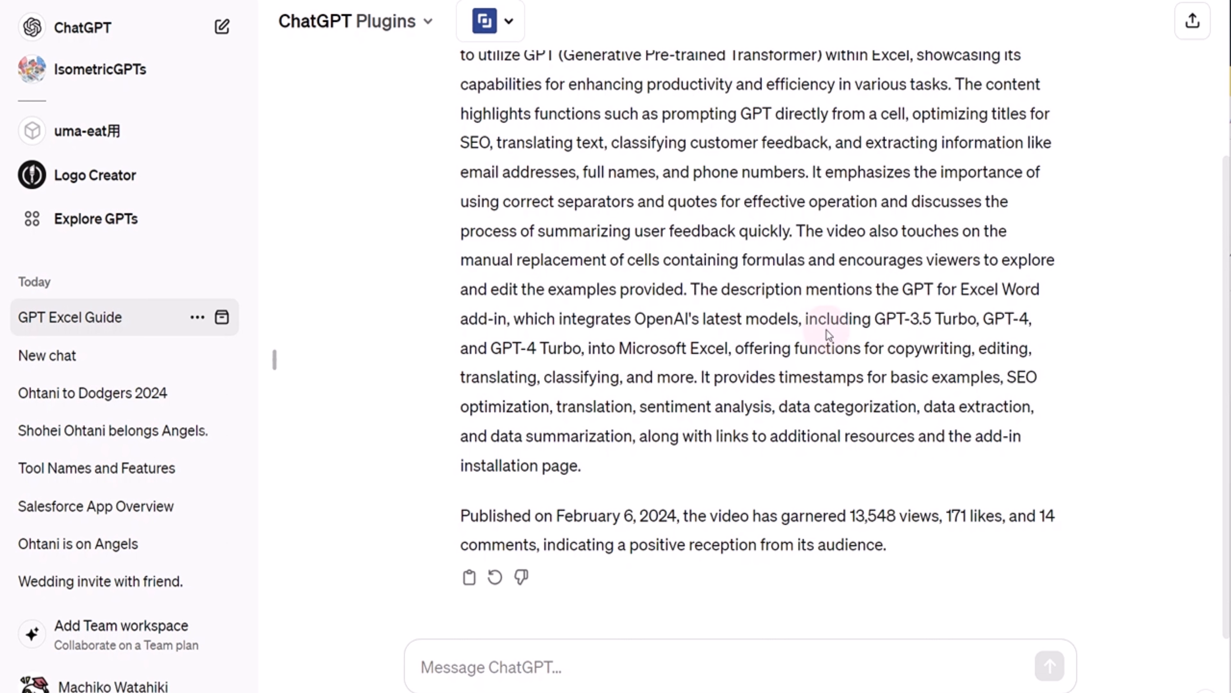
pyautogui.moveTo(803, 343)
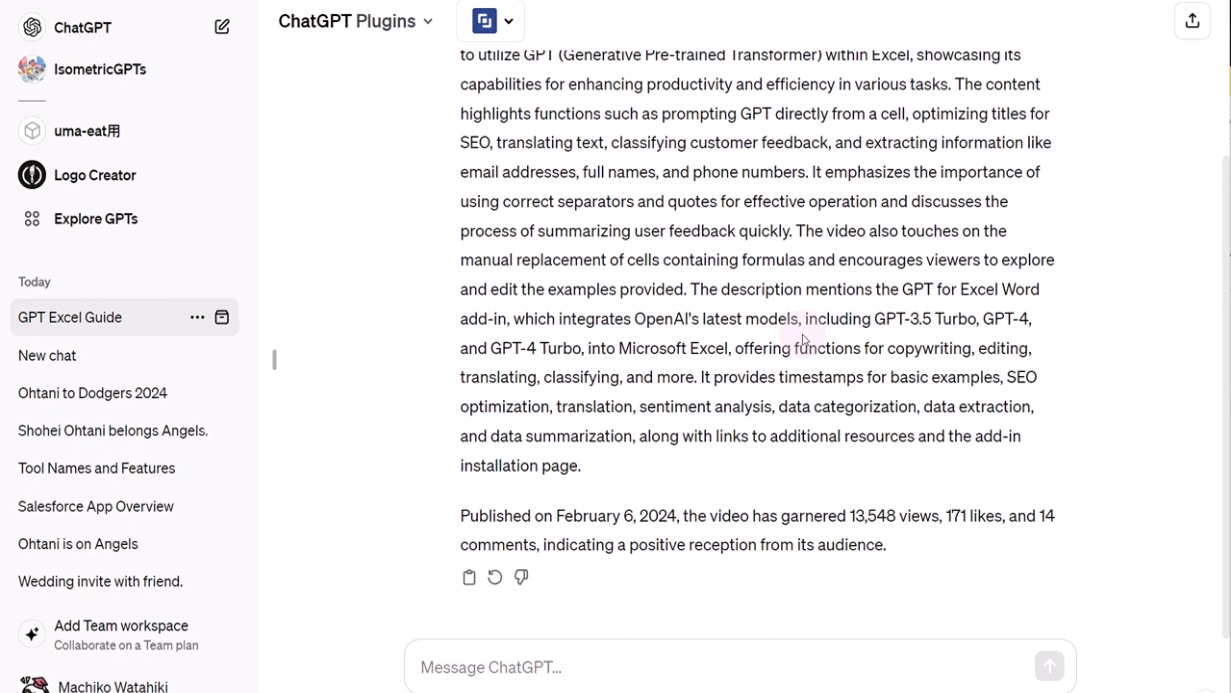
pyautogui.moveTo(791, 339)
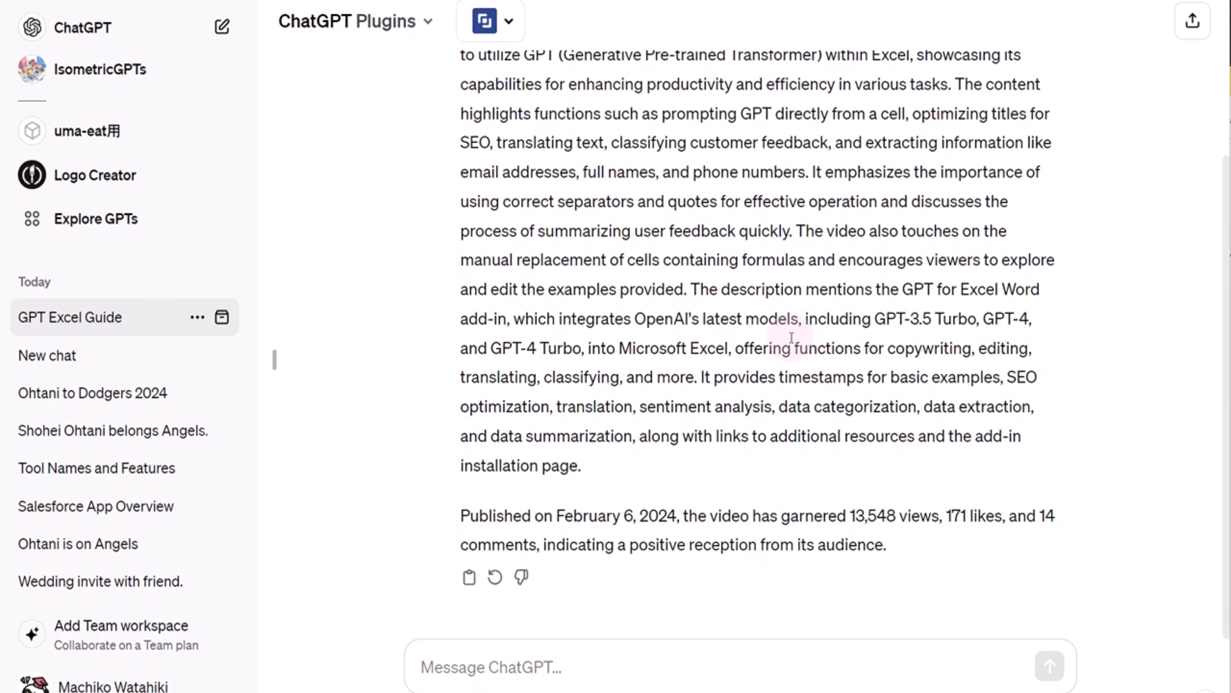
pyautogui.moveTo(791, 335)
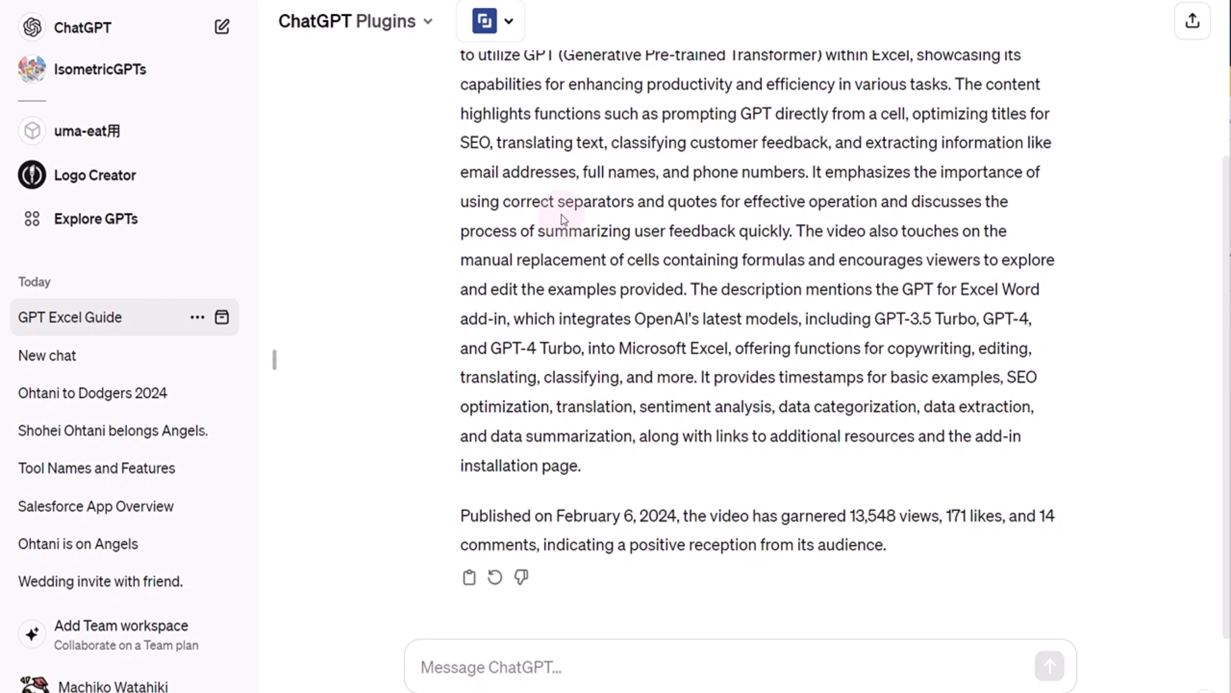
pyautogui.moveTo(347, 30)
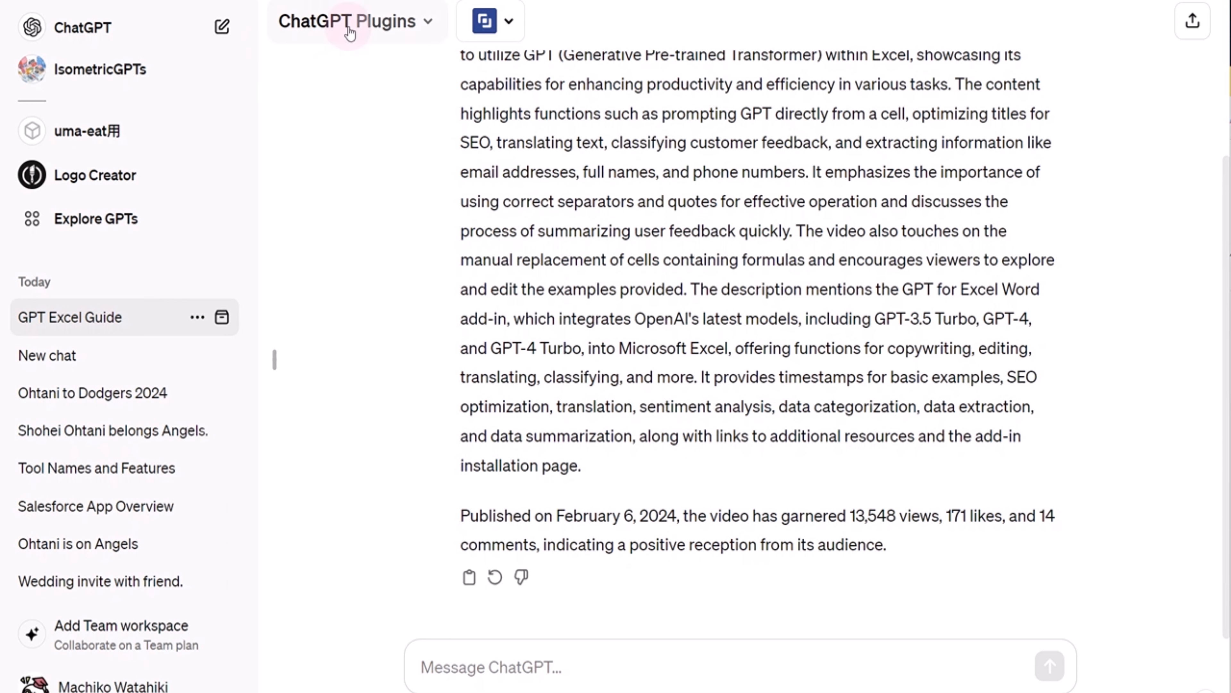
pyautogui.moveTo(381, 44)
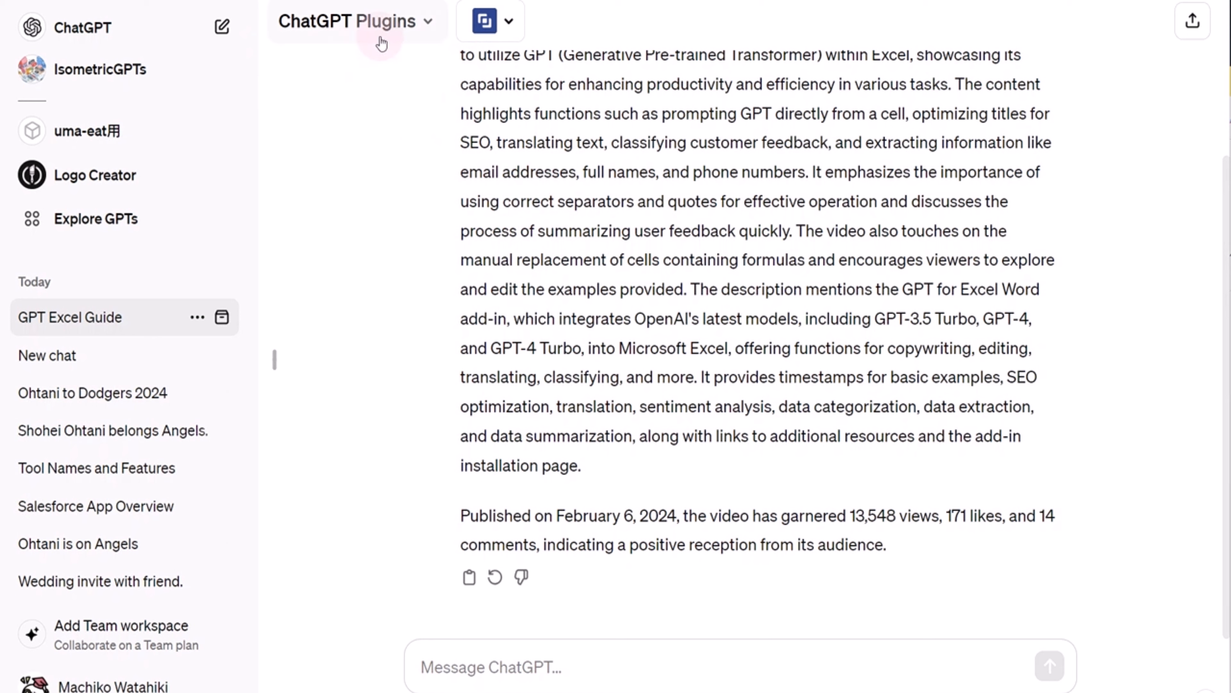
# - Start a new Plugins chat from the model menu and reach the Plugin store via the plugin dropdown
pyautogui.click(379, 20)
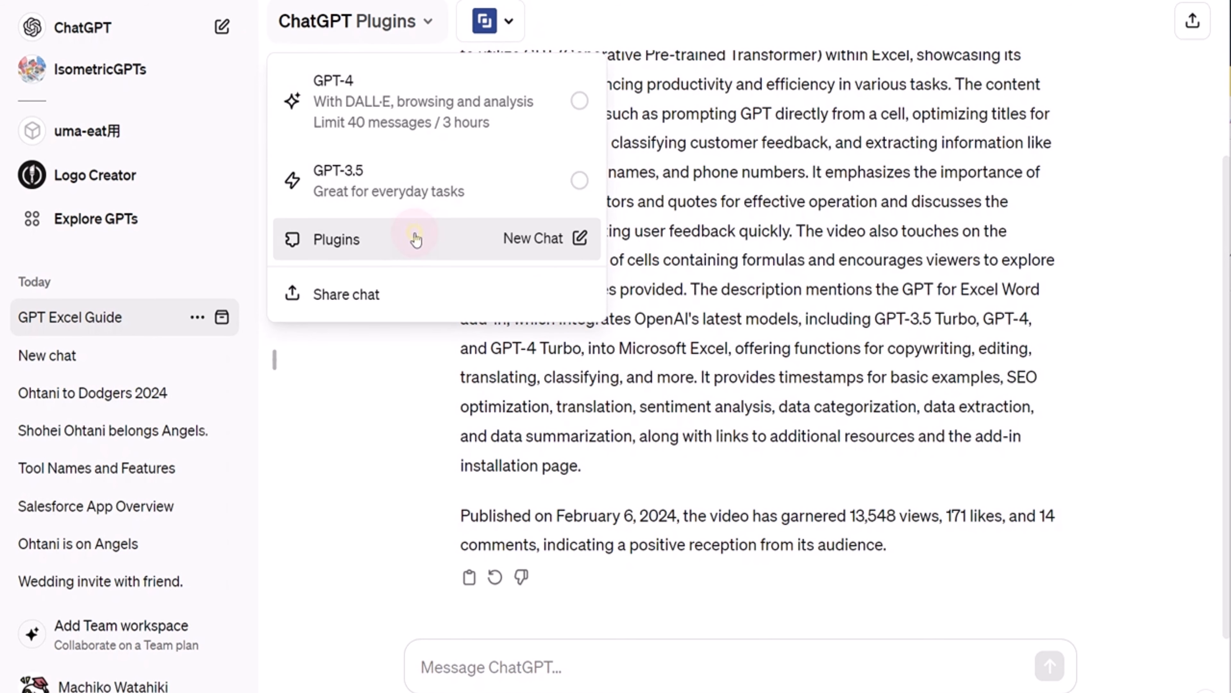
pyautogui.click(484, 22)
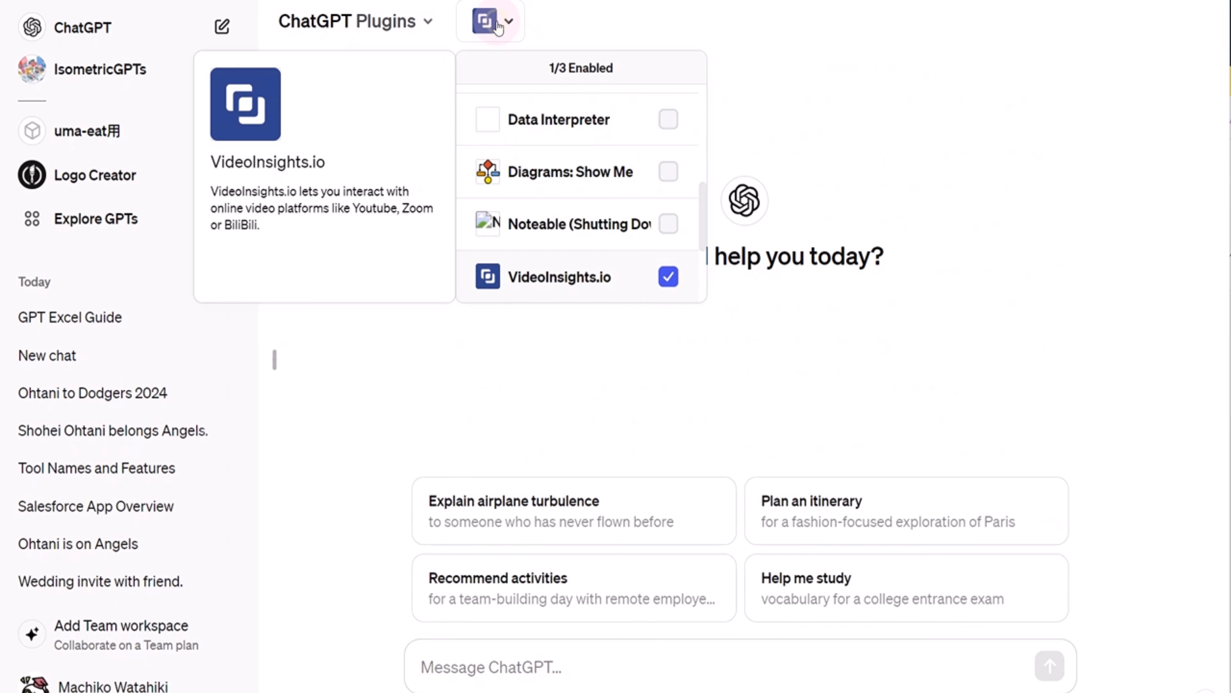
pyautogui.scroll(-3)
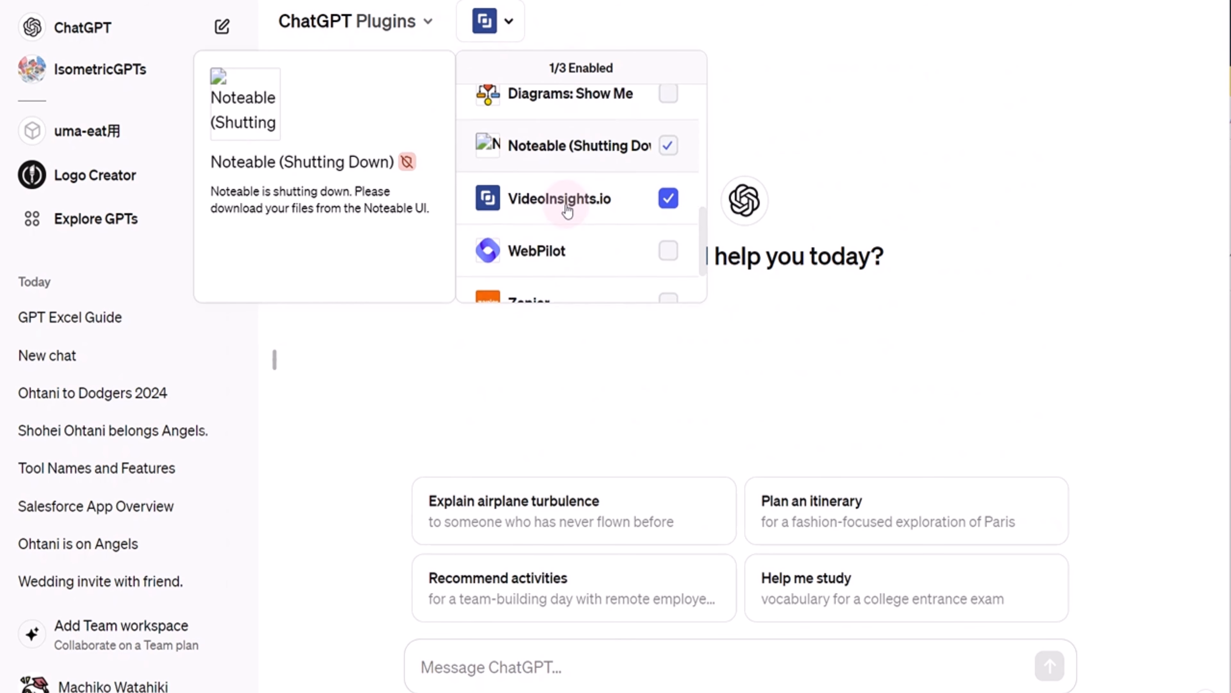
pyautogui.scroll(-3)
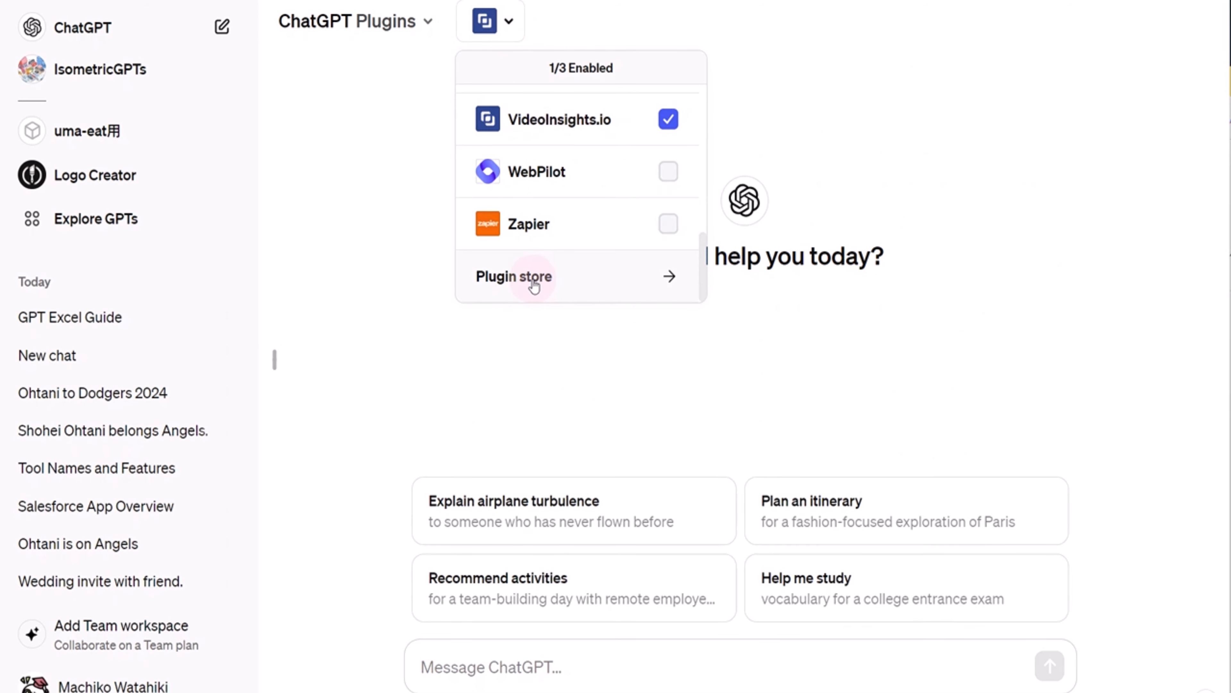
pyautogui.click(532, 285)
pyautogui.write('V')
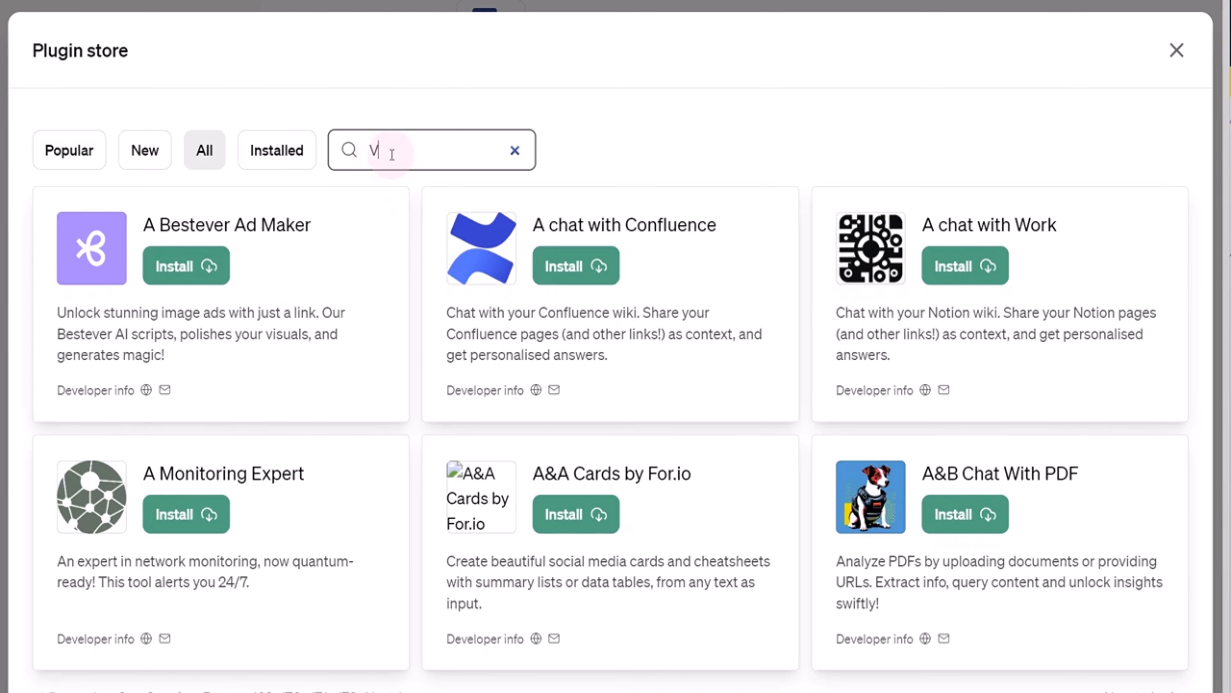
# - Search 'Video Insight', confirm VideoInsights.io shows Uninstall, and close the store
pyautogui.write('ideo Insight')
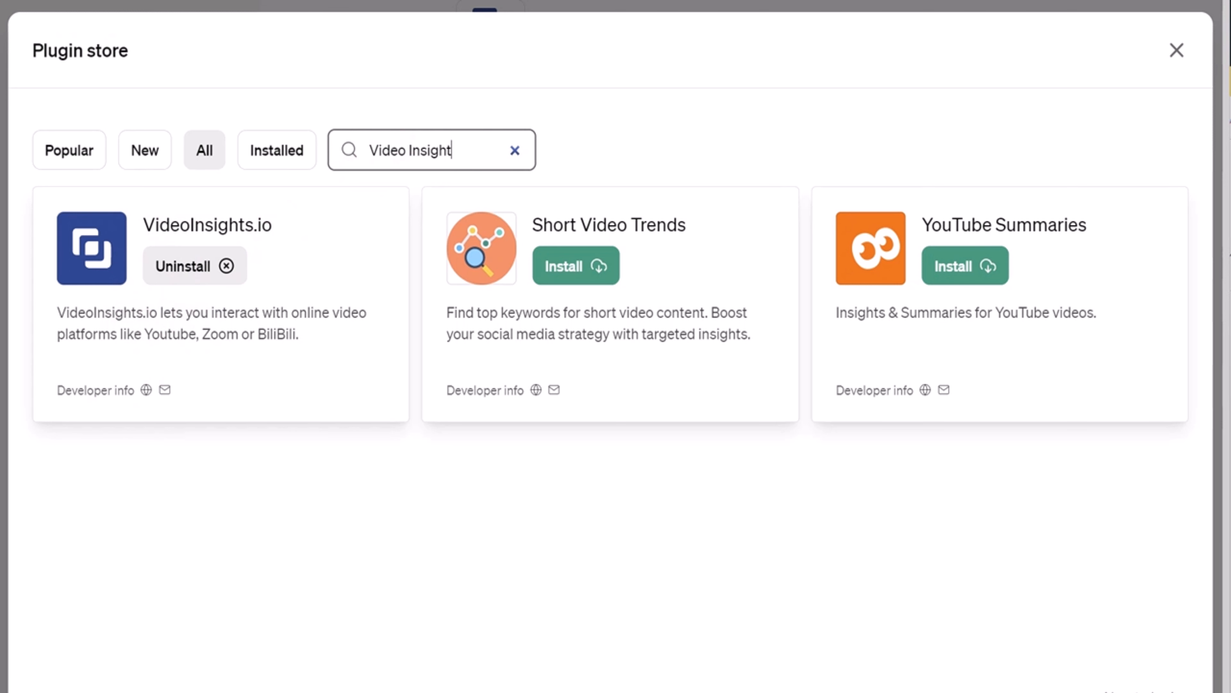
pyautogui.click(1176, 50)
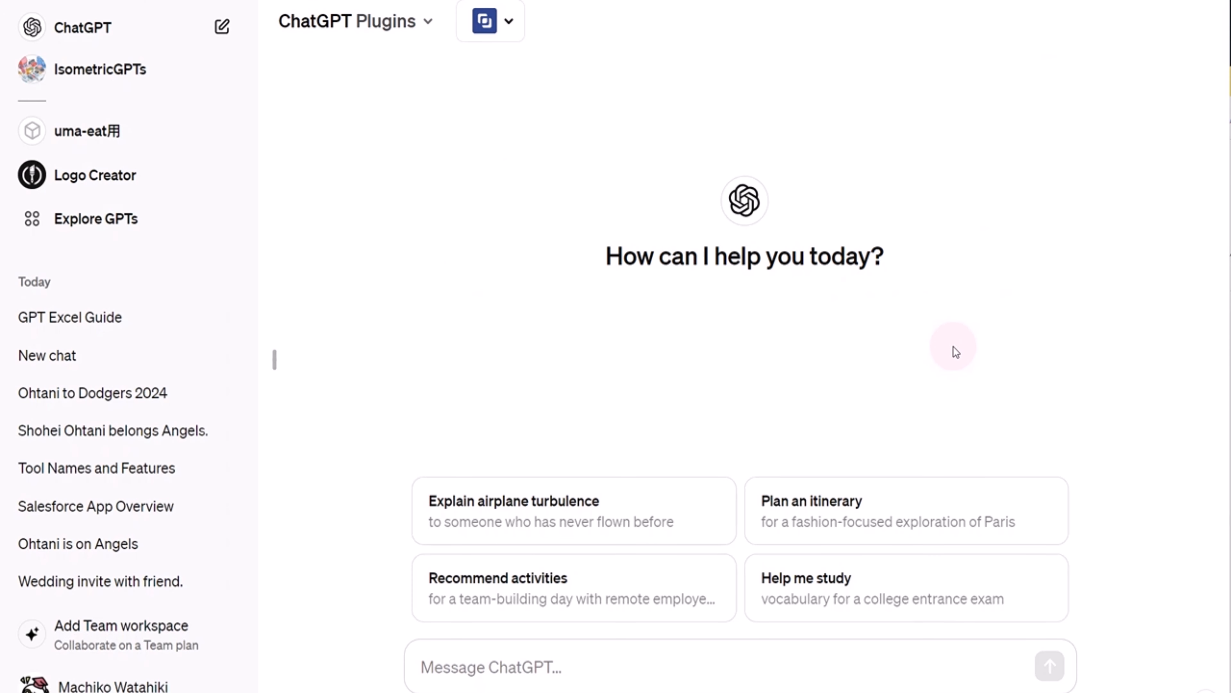
pyautogui.moveTo(957, 451)
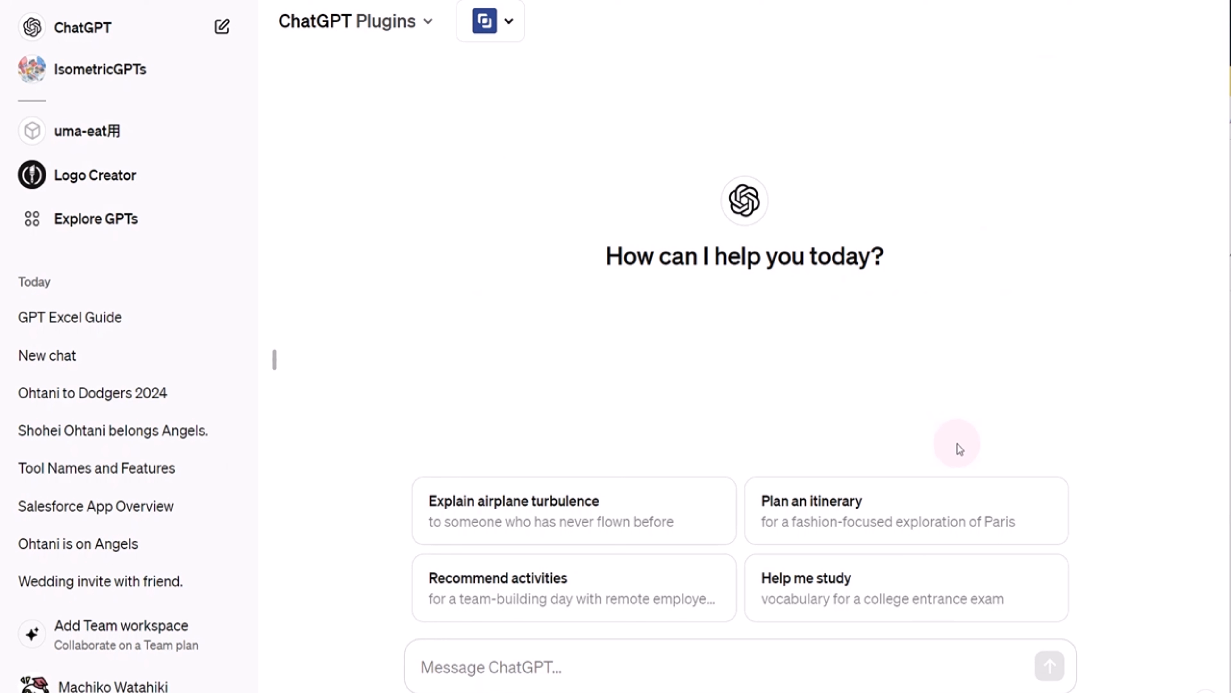
# - Enter 'Please summarize this video.' with the YouTube watch link, leaving it unsent
pyautogui.click(601, 668)
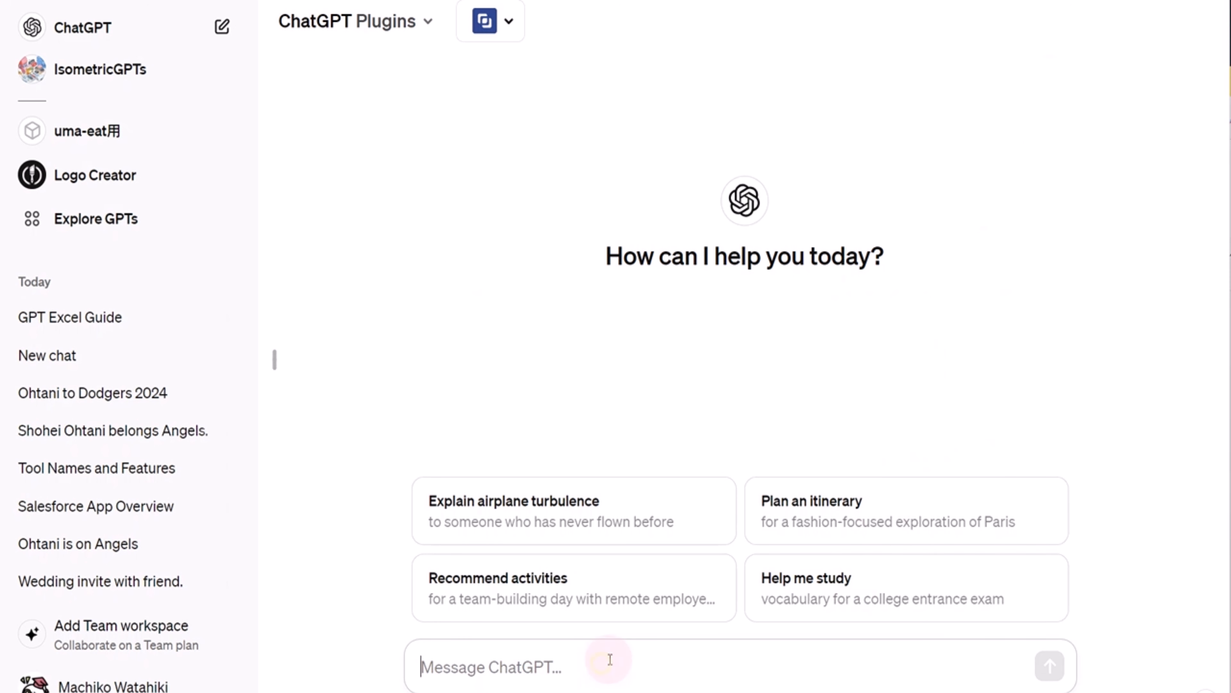
pyautogui.write('Please summarize this video. https://www.youtube.com/watch?v=RHcyso5pQ0g')
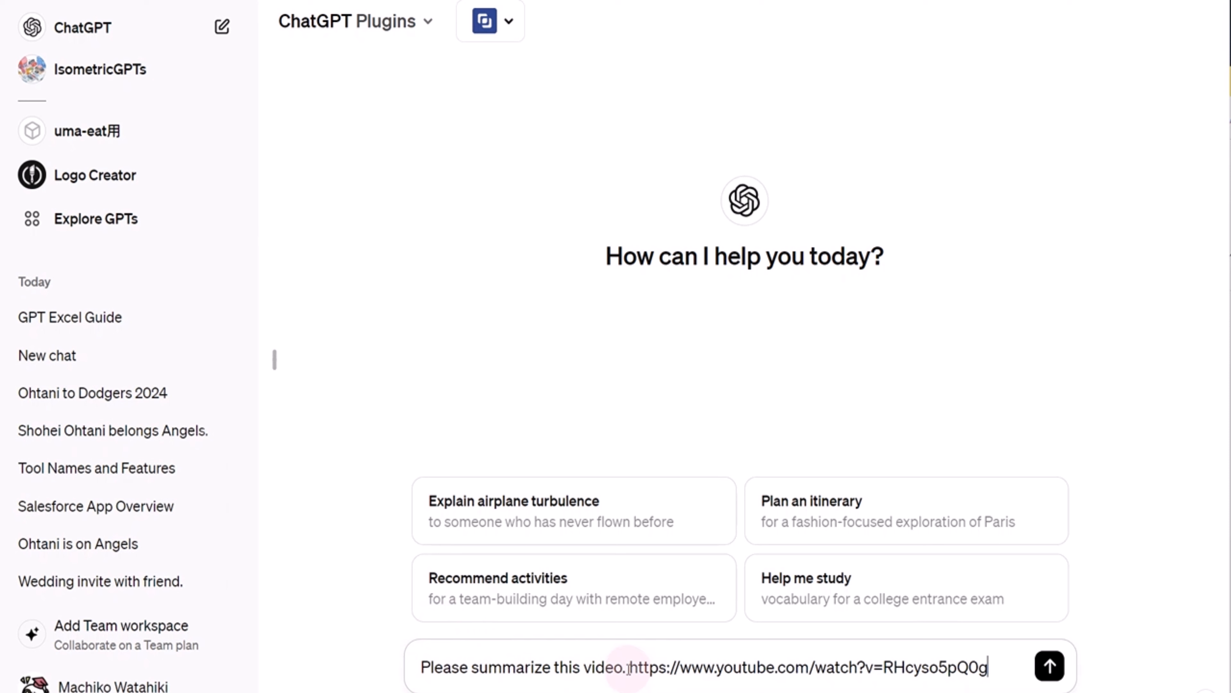
pyautogui.moveTo(726, 660)
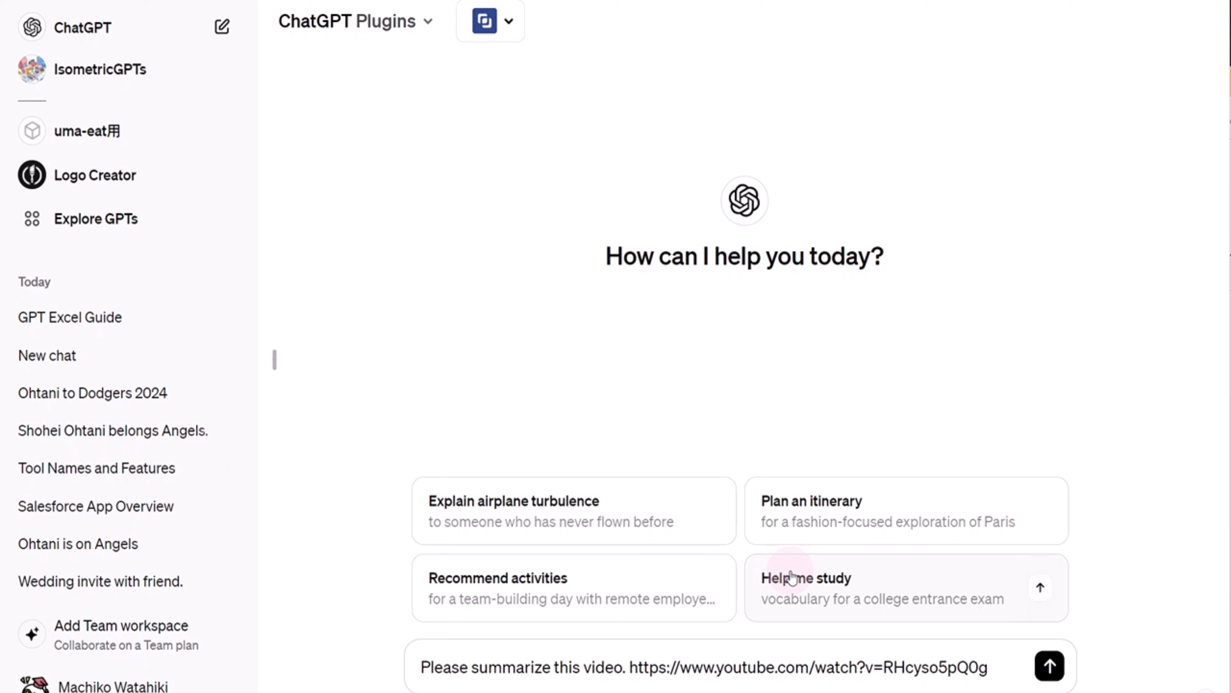
pyautogui.moveTo(816, 608)
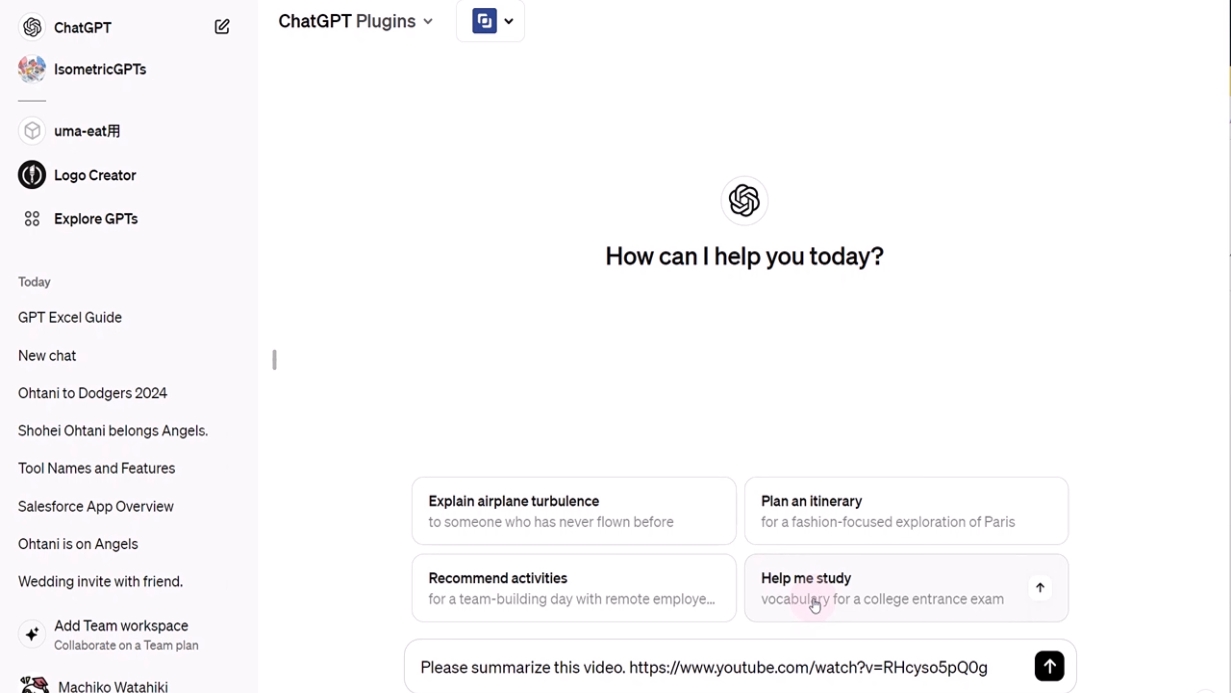
pyautogui.moveTo(872, 194)
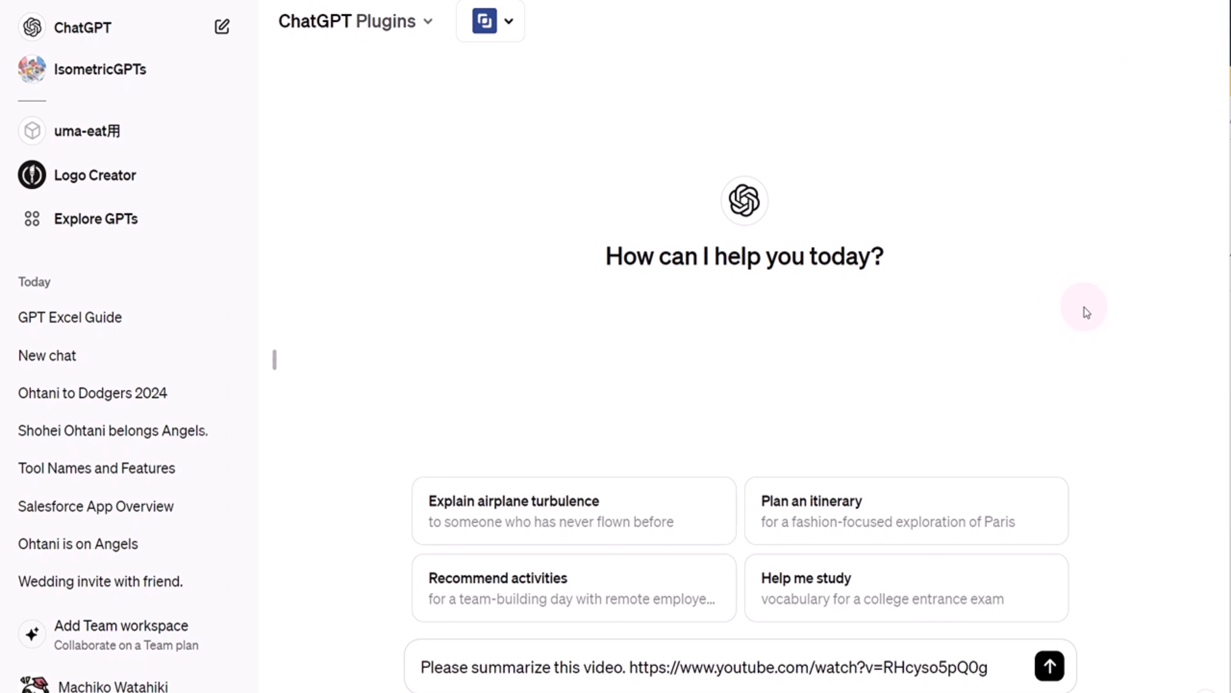
pyautogui.moveTo(1102, 351)
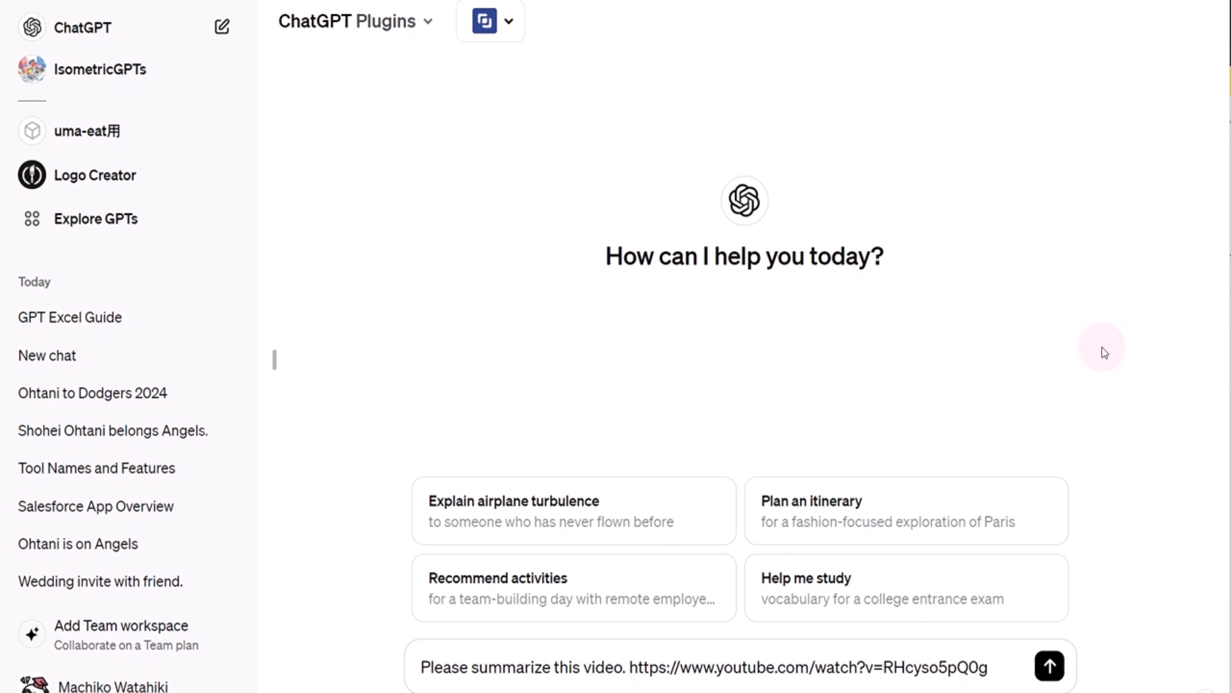